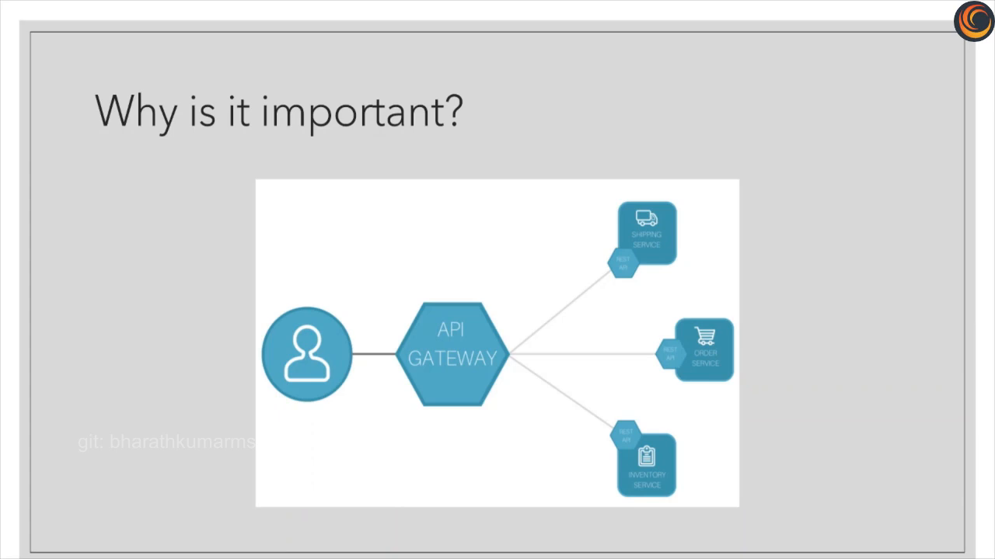
Advance to the Implementation slide listing load balancing, monitoring, routing and gateways like Ocelot and Zuul
key(right)
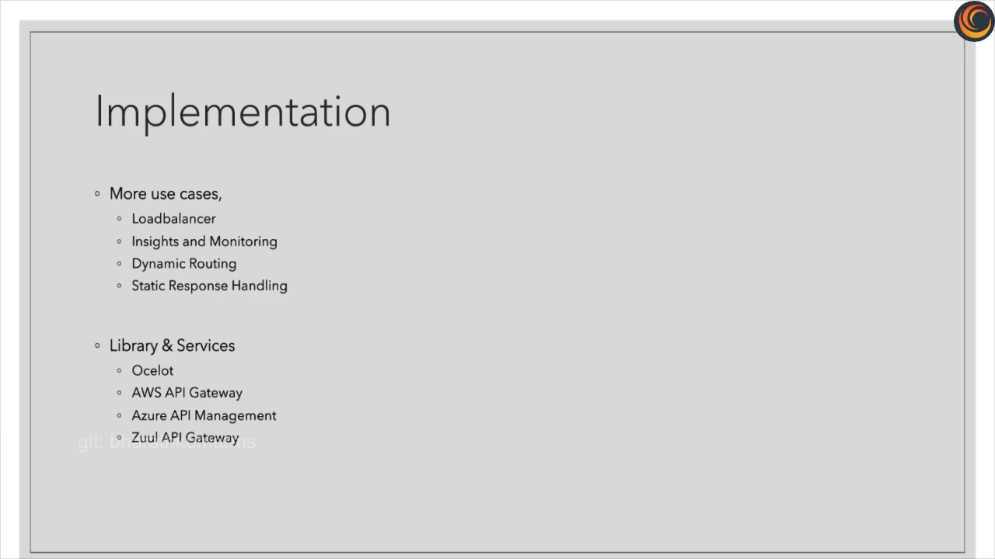